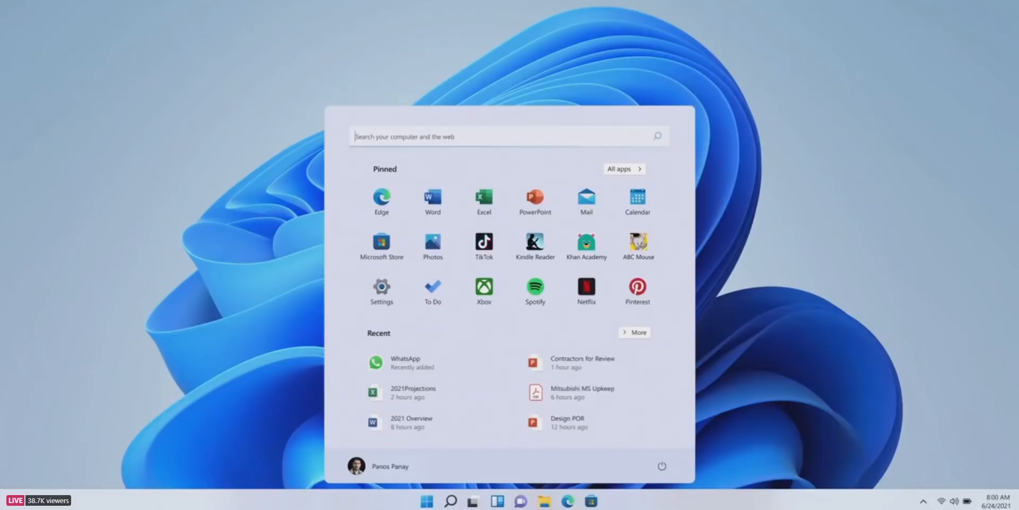
Step: Launch TikTok from its pinned Start menu tile so its splash window opens
{"action": "left_click", "coordinate": [484, 241]}
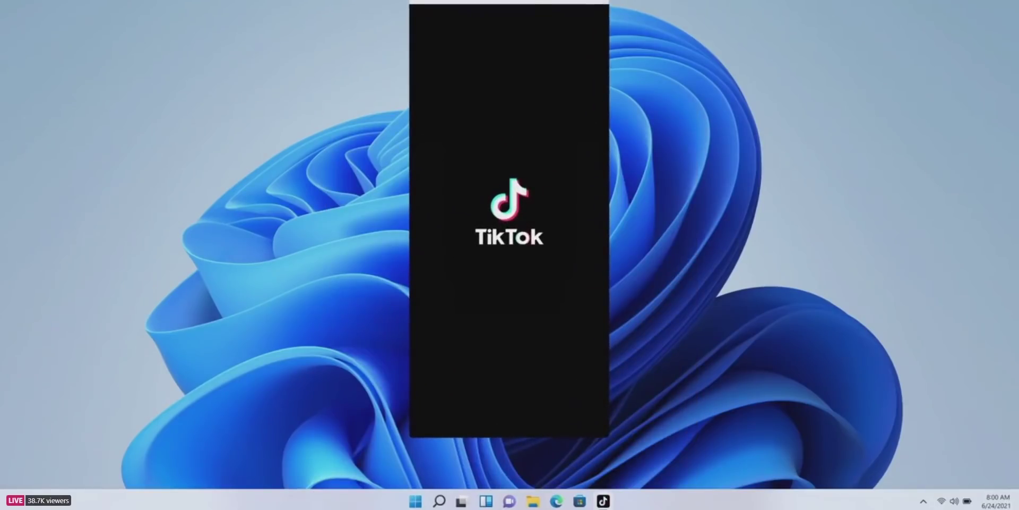